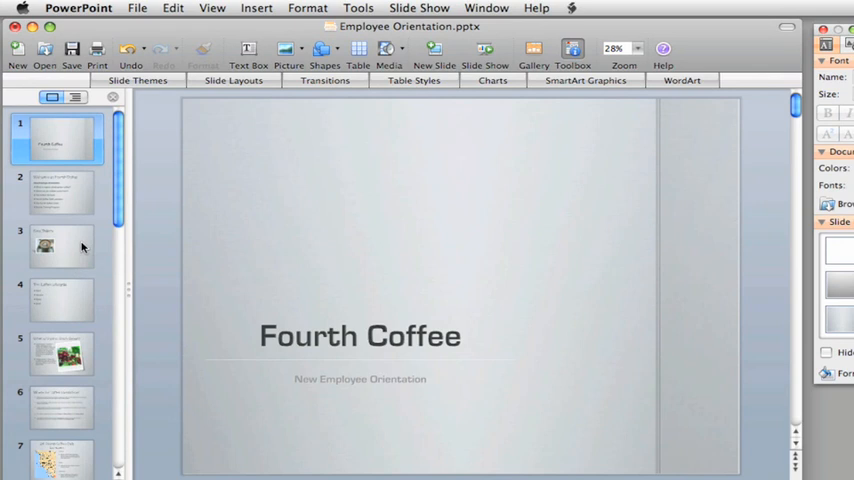
Show slide 3 'Best Sellers' and browse the Light and Medium table style categories.
{"action": "left_click", "coordinate": [58, 244]}
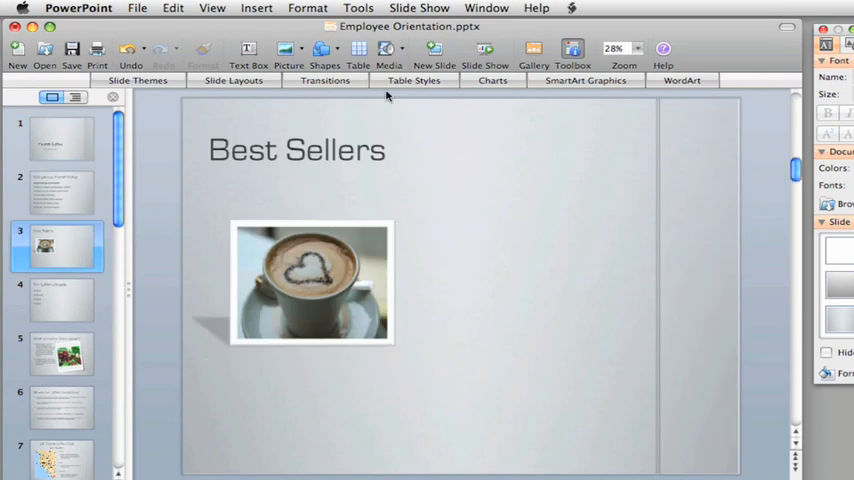
{"action": "left_click", "coordinate": [412, 80]}
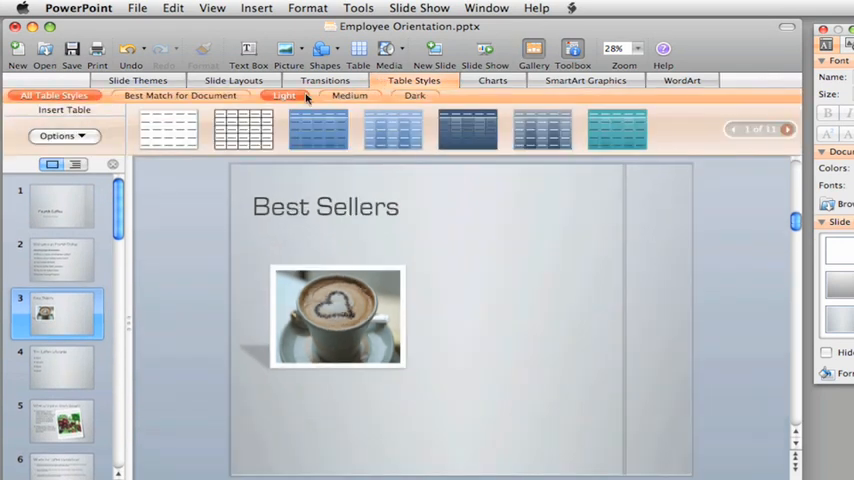
{"action": "left_click", "coordinate": [348, 96]}
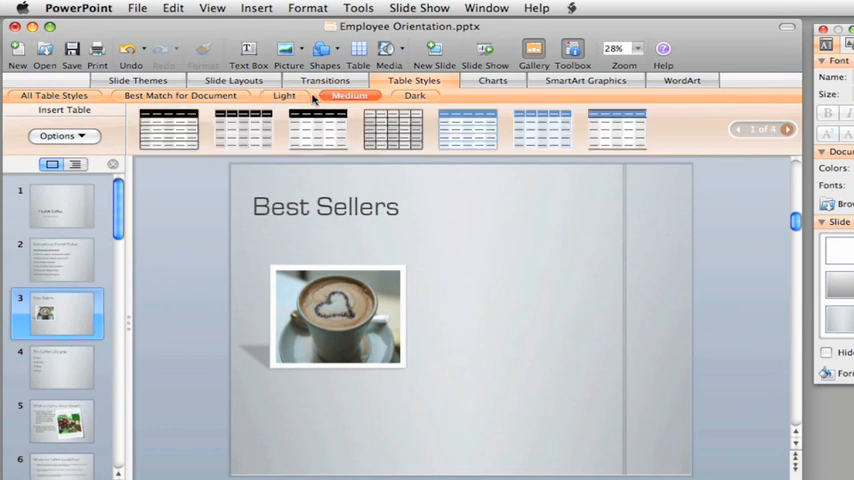
{"action": "left_click", "coordinate": [180, 96]}
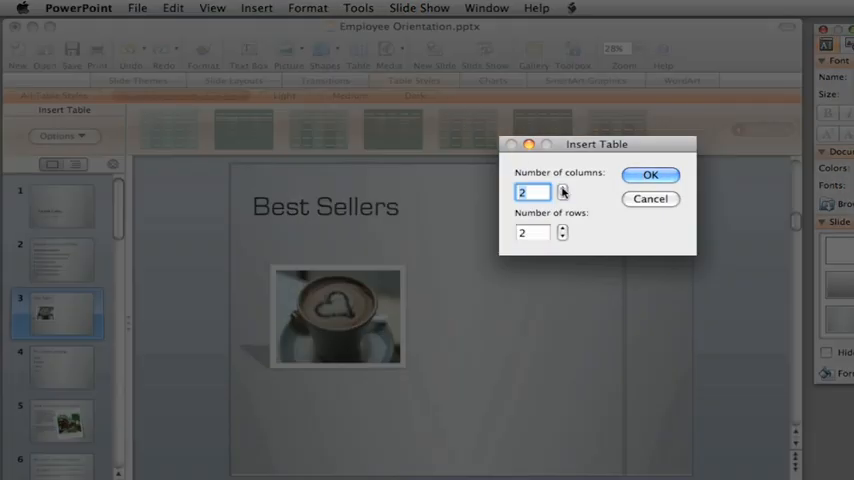
Insert a 3-column, 4-row table onto the Best Sellers slide.
{"action": "left_click", "coordinate": [562, 188]}
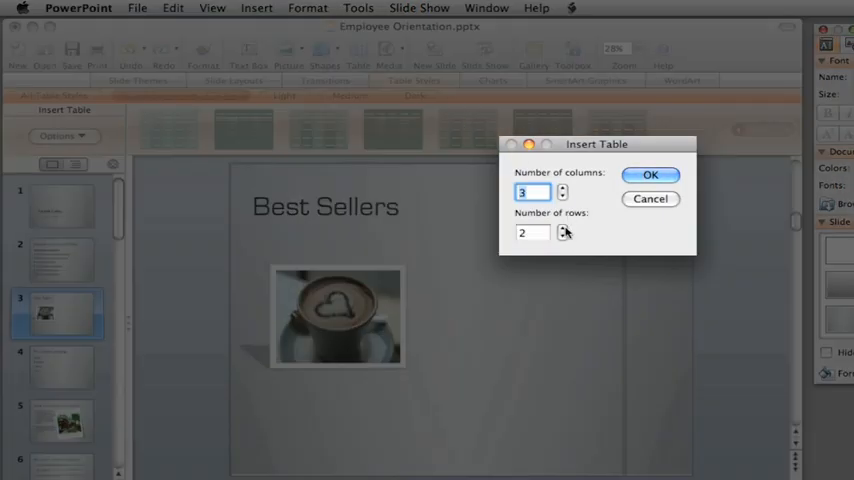
{"action": "left_click", "coordinate": [564, 228]}
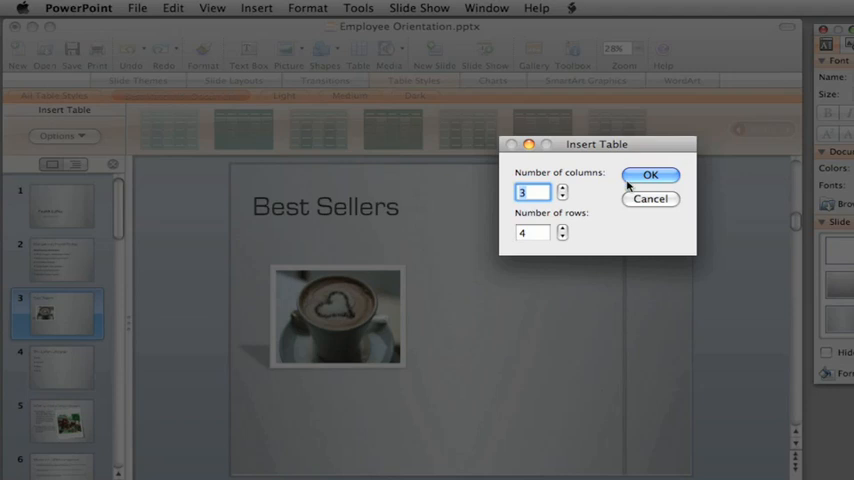
{"action": "left_click", "coordinate": [650, 176]}
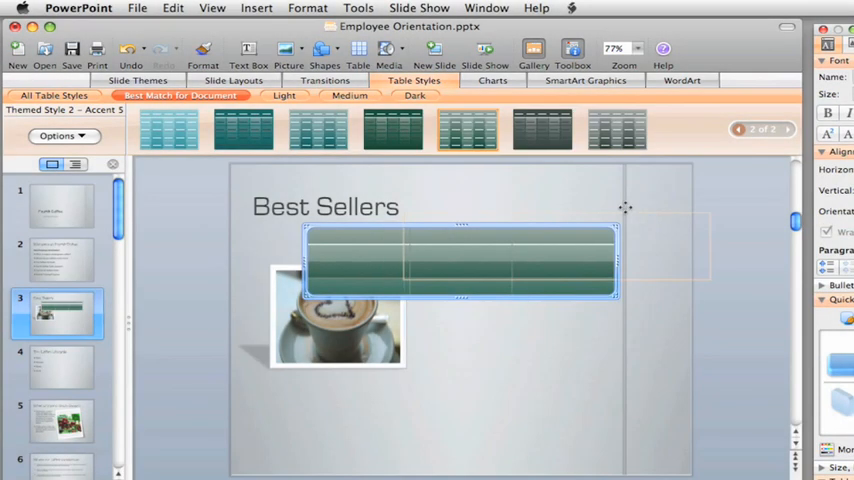
Enlarge the table to fill the slide's right side and turn off Banded Rows.
{"action": "left_click_drag", "start_coordinate": [460, 260], "coordinate": [560, 244]}
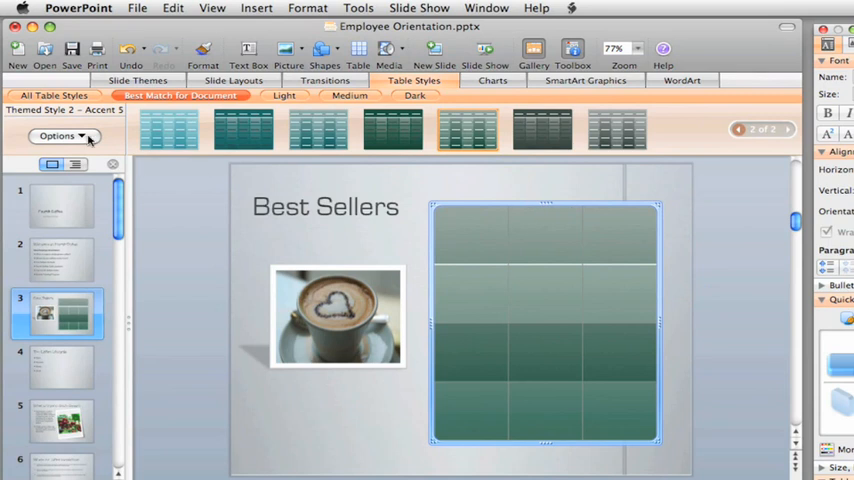
{"action": "left_click", "coordinate": [58, 136]}
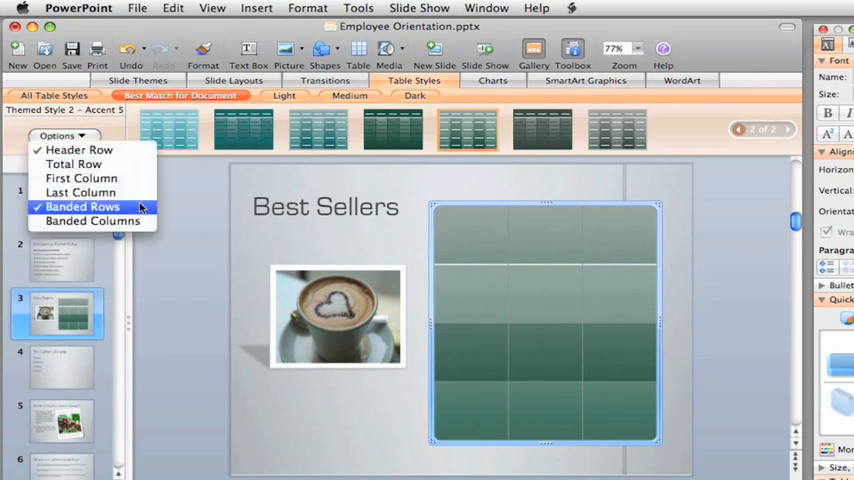
{"action": "left_click", "coordinate": [82, 206]}
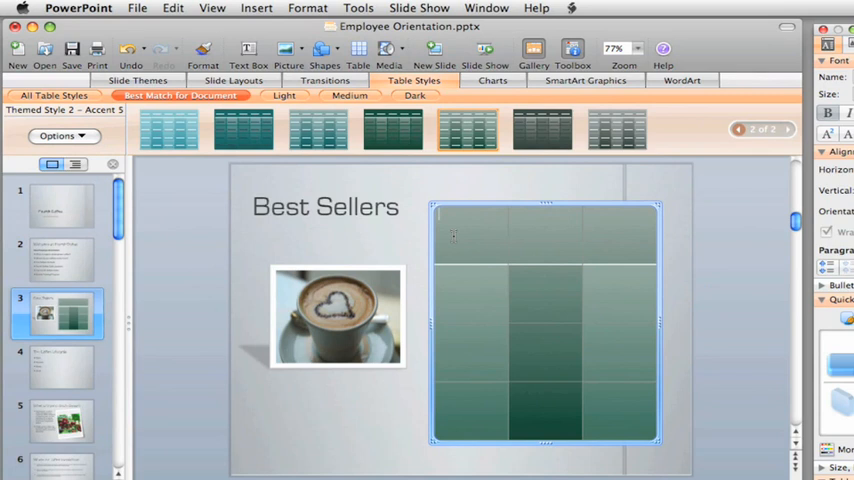
Enter the header cells Year and Blends.
{"action": "type", "text": "Year"}
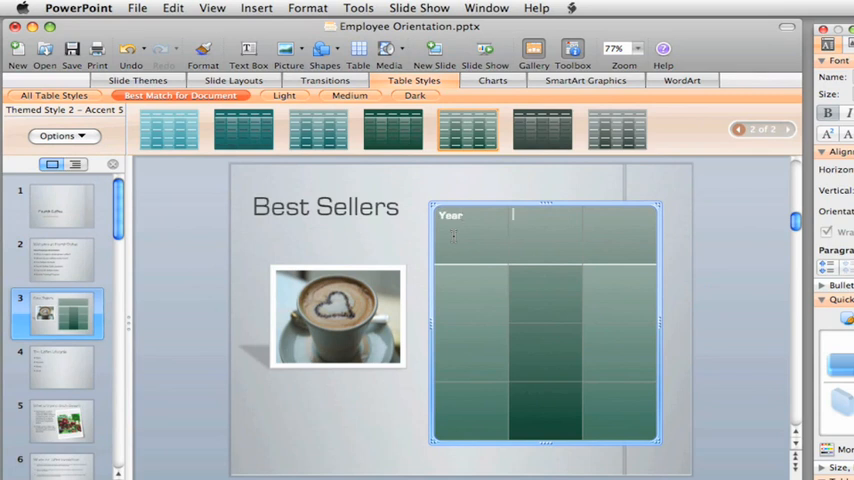
{"action": "type", "text": "Blends"}
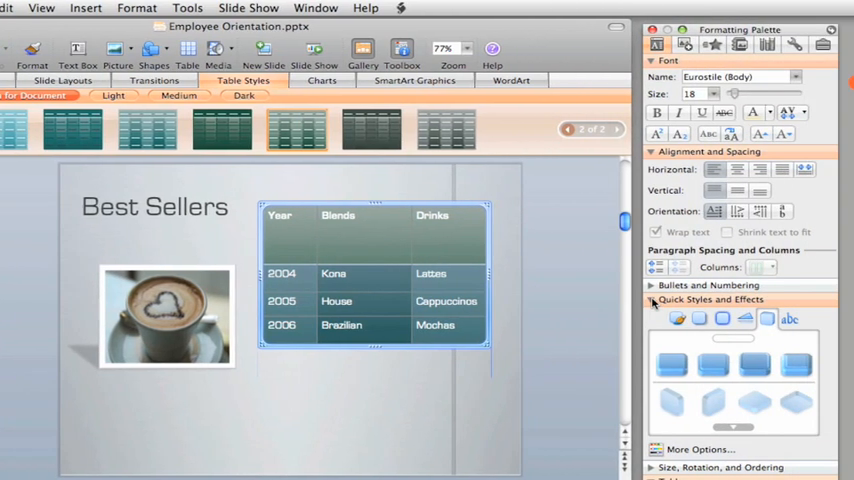
Select the header row text to enlarge and bold it.
{"action": "left_click", "coordinate": [672, 328]}
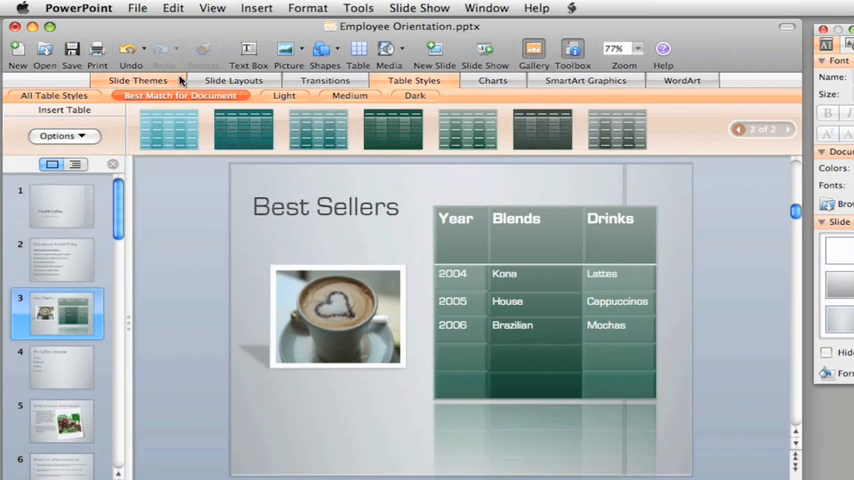
Apply the parchment slide theme so the table recolors in brown tones.
{"action": "left_click", "coordinate": [136, 80]}
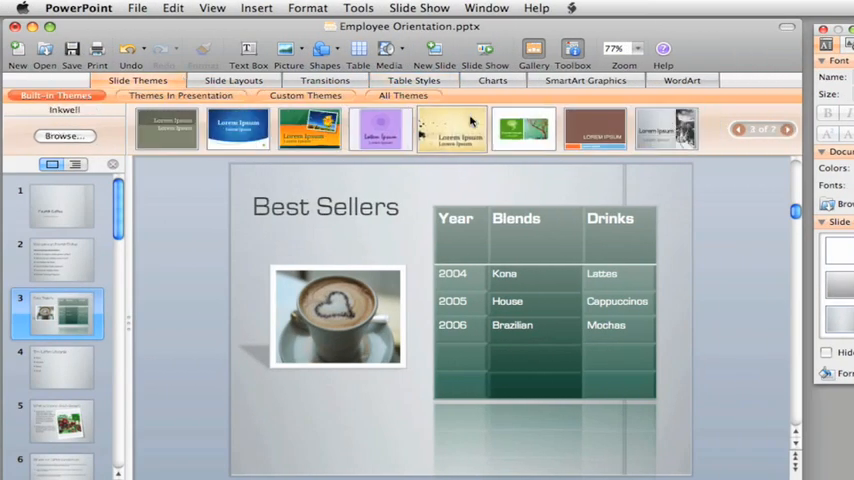
{"action": "left_click", "coordinate": [452, 128]}
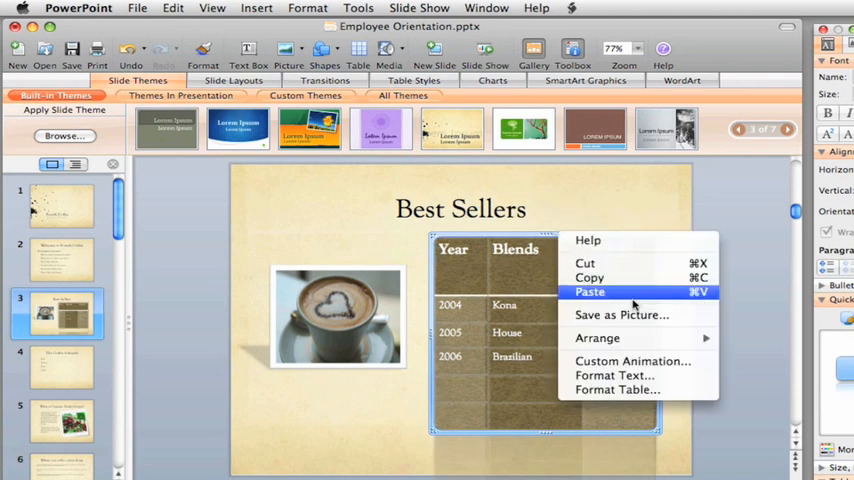
{"action": "mouse_move", "coordinate": [620, 314]}
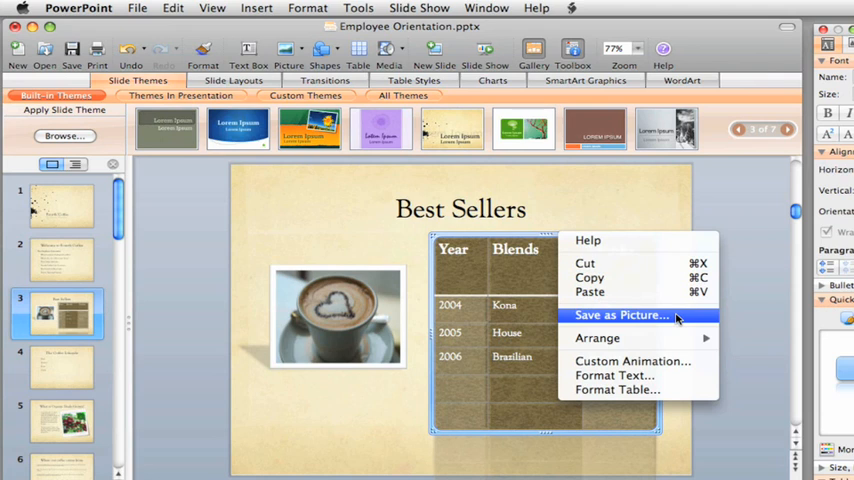
Save the table as a JPEG picture in the Pictures folder.
{"action": "left_click", "coordinate": [620, 316]}
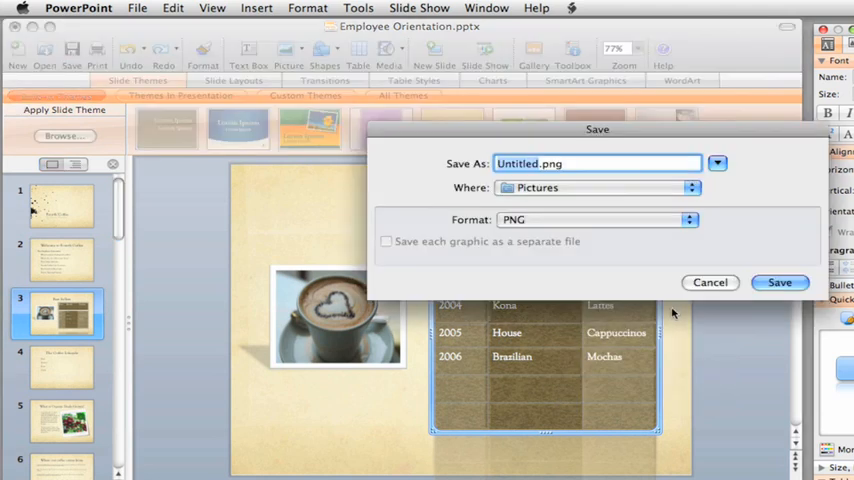
{"action": "left_click", "coordinate": [596, 220]}
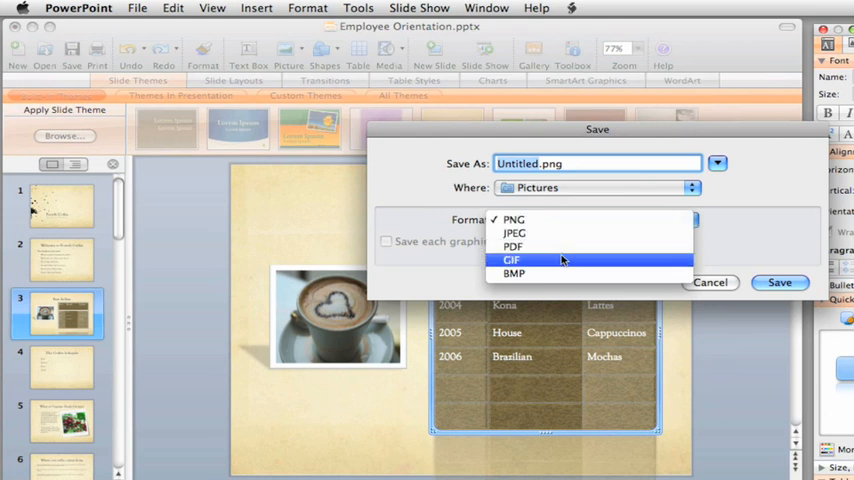
{"action": "left_click", "coordinate": [514, 232]}
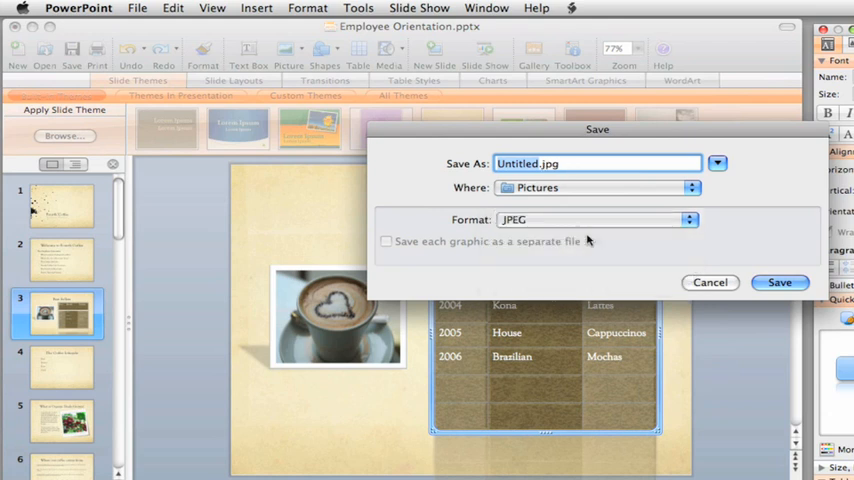
{"action": "left_click", "coordinate": [710, 282]}
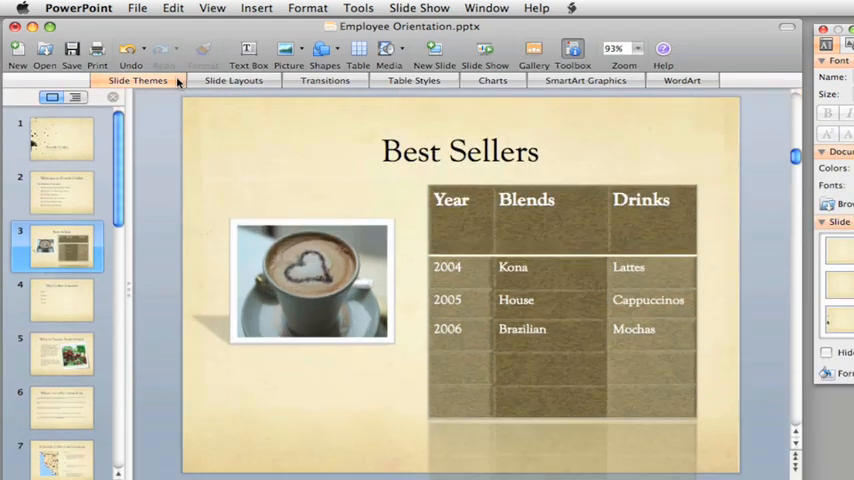
Hide PowerPoint to reveal the Finder desktop.
{"action": "left_click", "coordinate": [78, 8]}
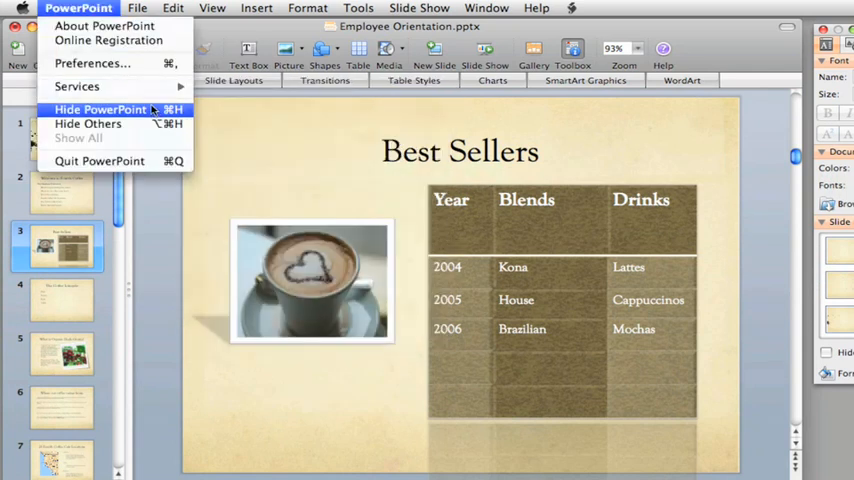
{"action": "left_click", "coordinate": [100, 108]}
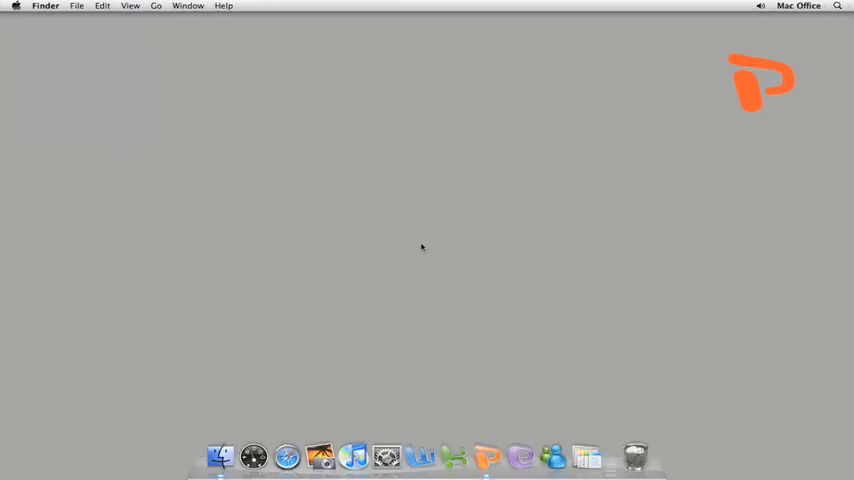